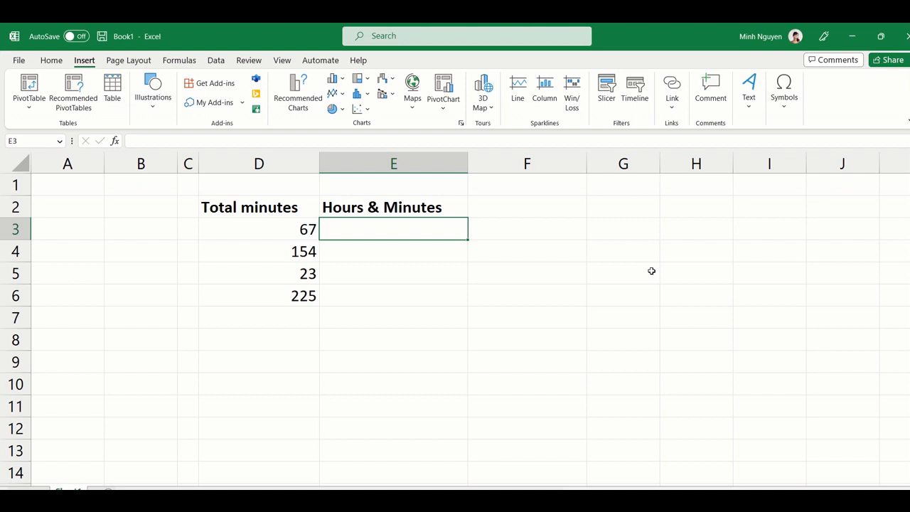
mouse_move(275, 233)
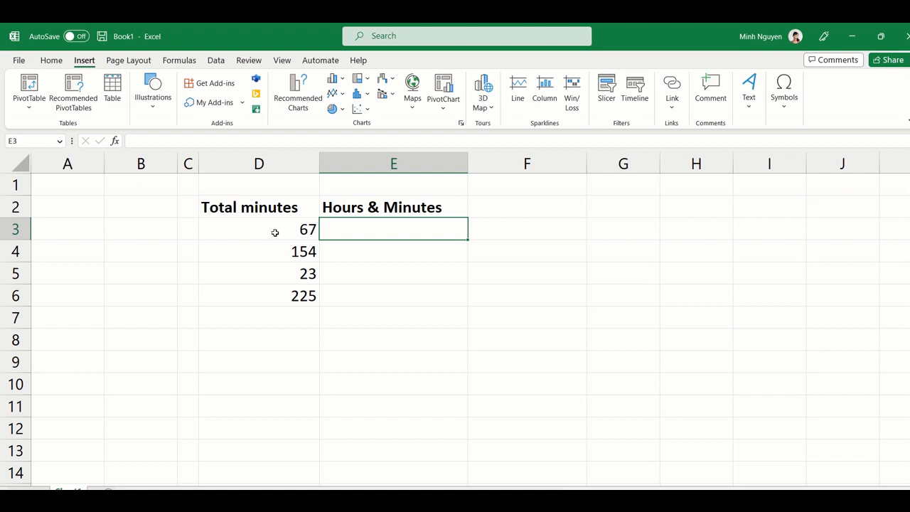
mouse_move(416, 283)
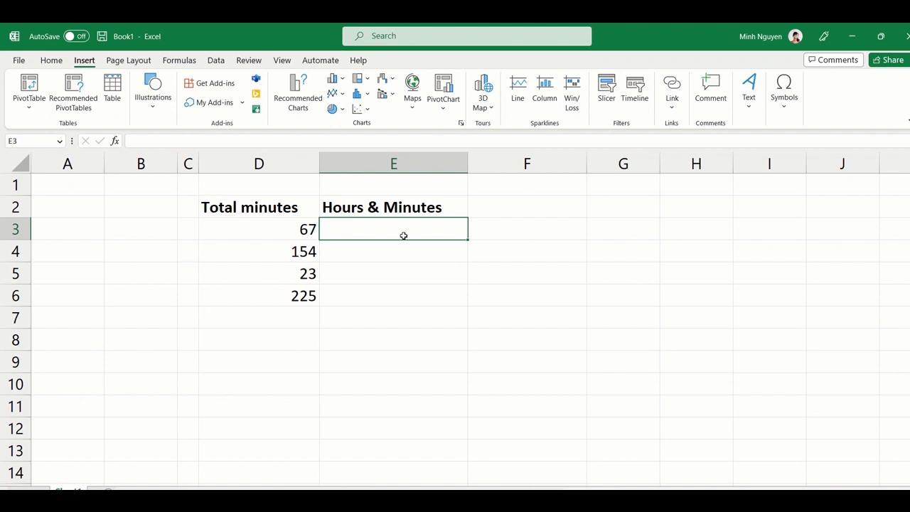
Step: Enter =D3/60/24 in E3 to turn 67 minutes into 0.046527778 days
type("=")
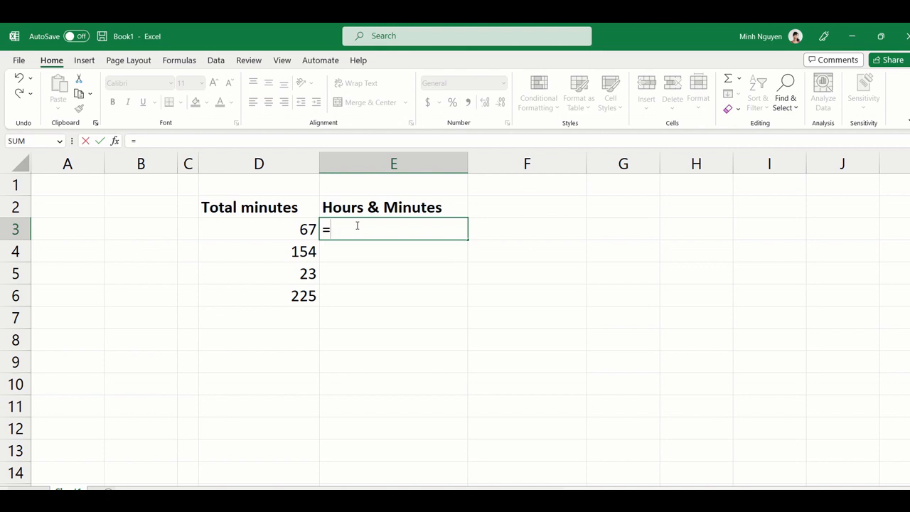
left_click(259, 228)
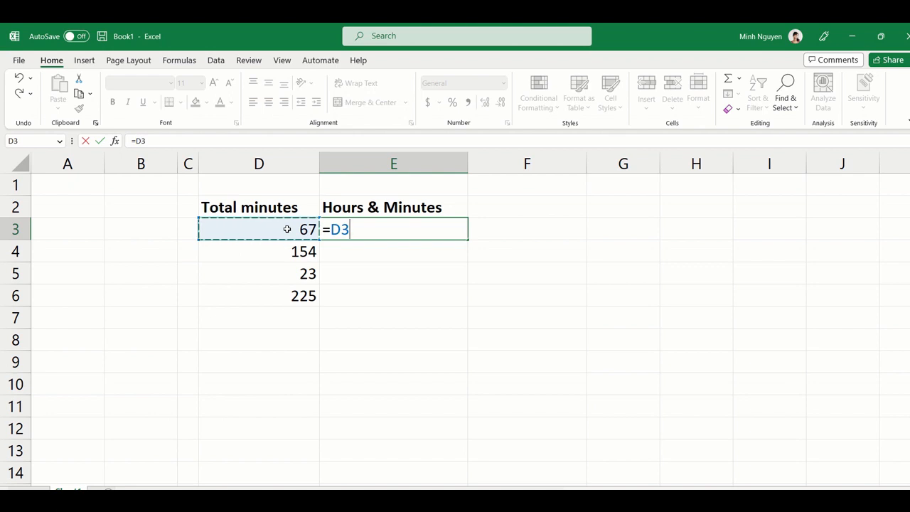
type("/60/")
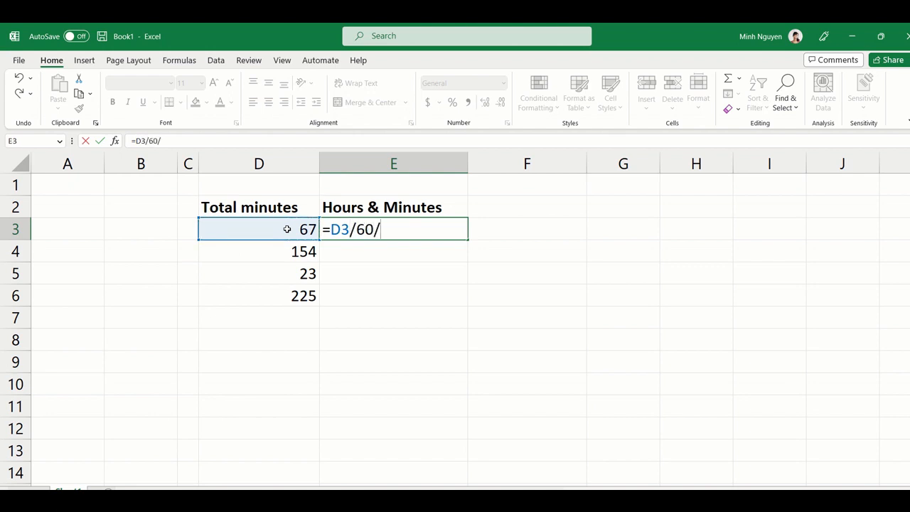
type("24")
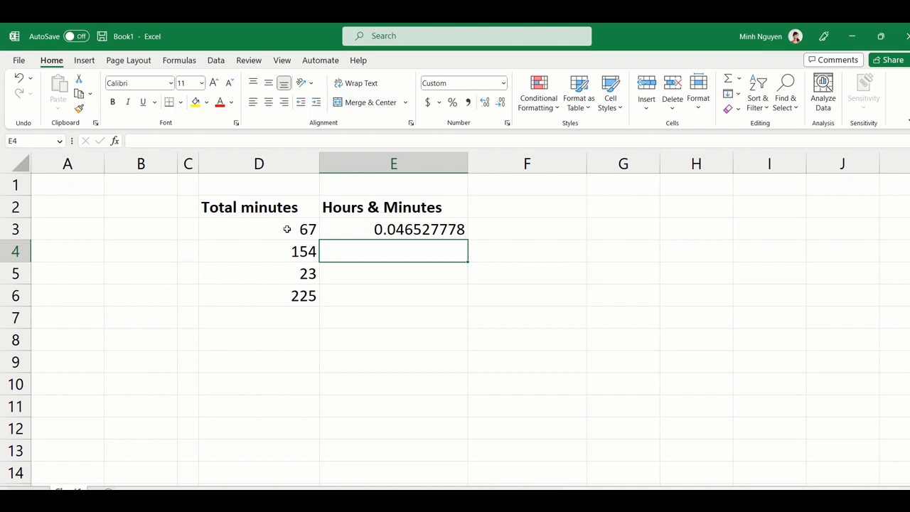
Step: Fill the =D3/60/24 formula down from E3 to E6
left_click_drag(462, 228, 462, 296)
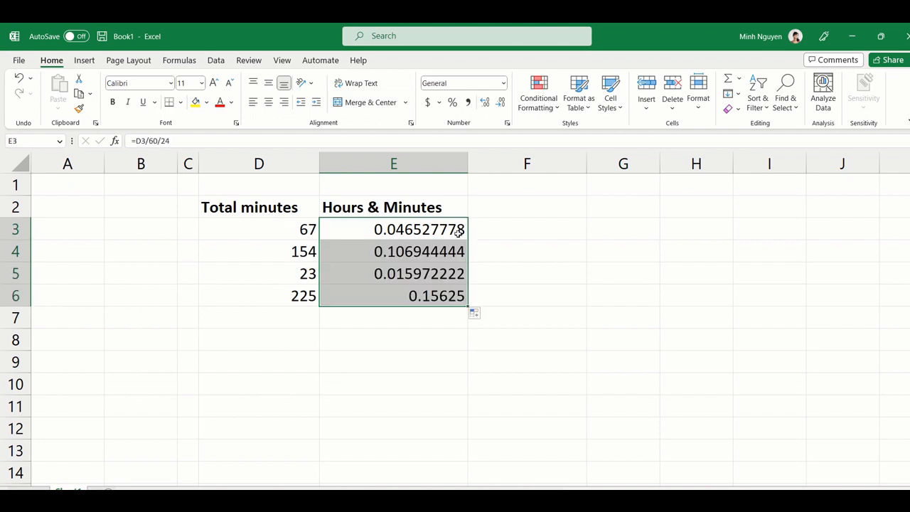
mouse_move(479, 244)
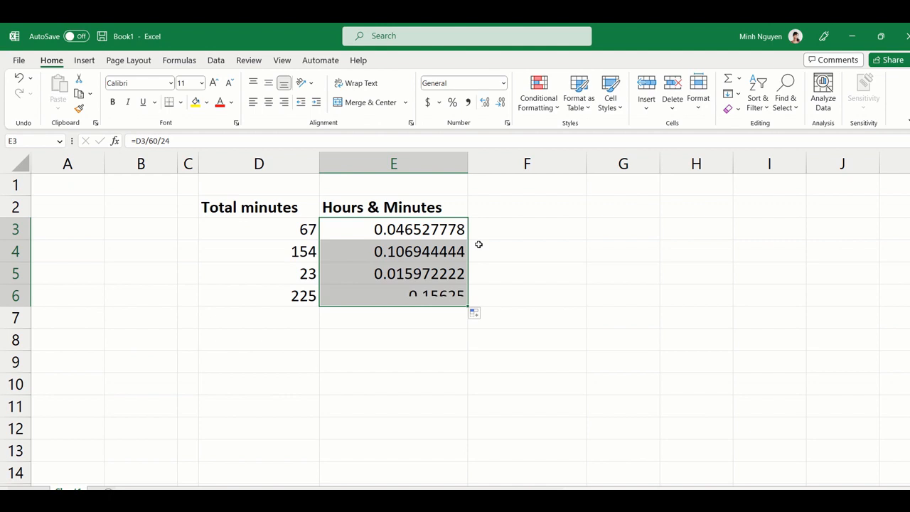
left_click(526, 273)
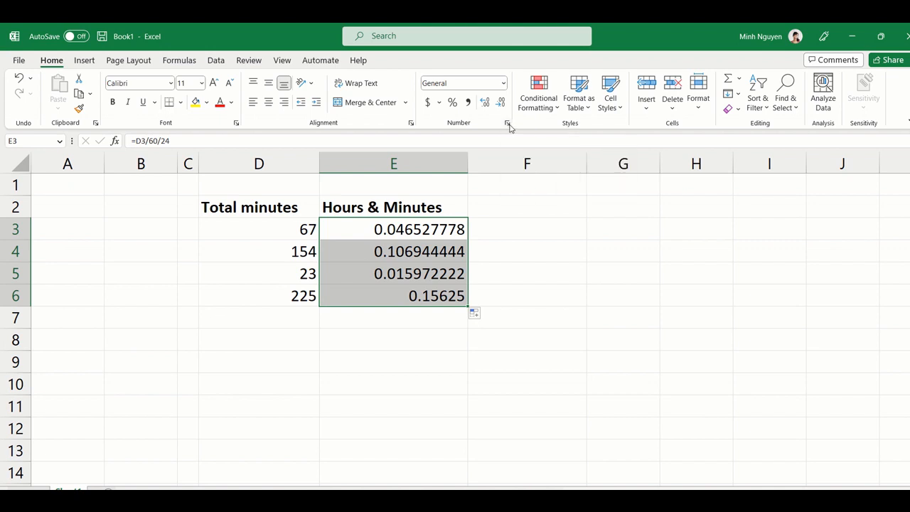
mouse_move(508, 123)
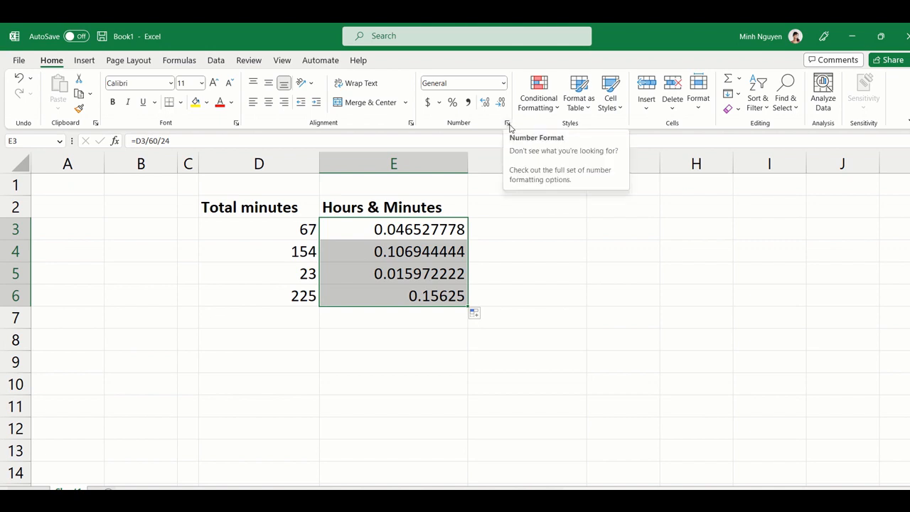
Step: Apply the Custom h:mm number format to E3:E6 so 67 minutes reads 1:07
left_click(506, 122)
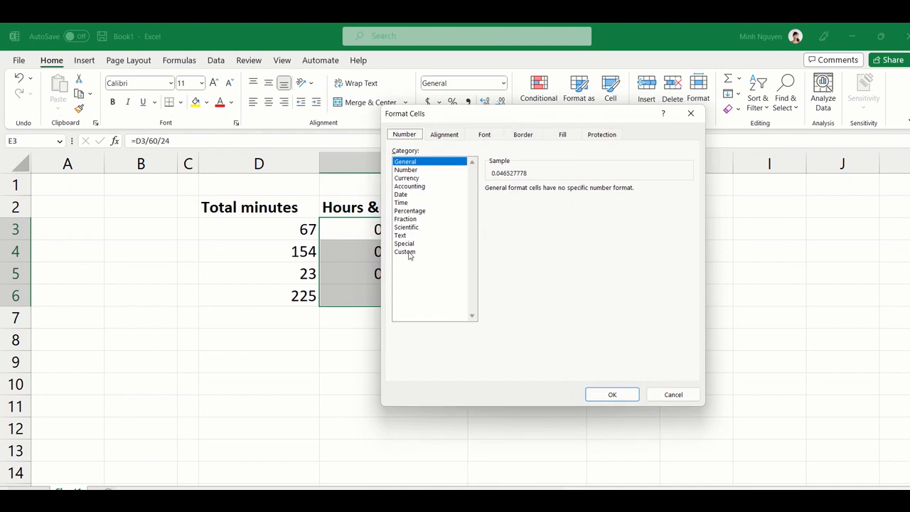
left_click(404, 252)
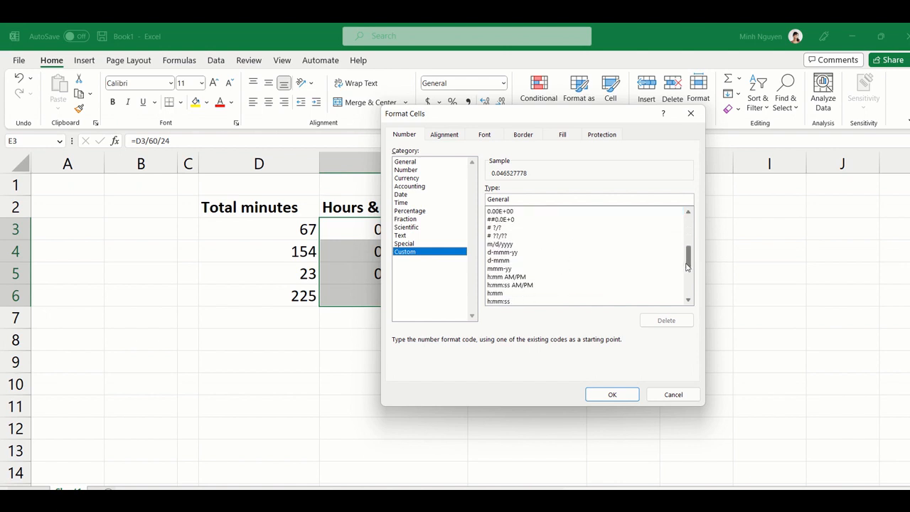
scroll("down", 3)
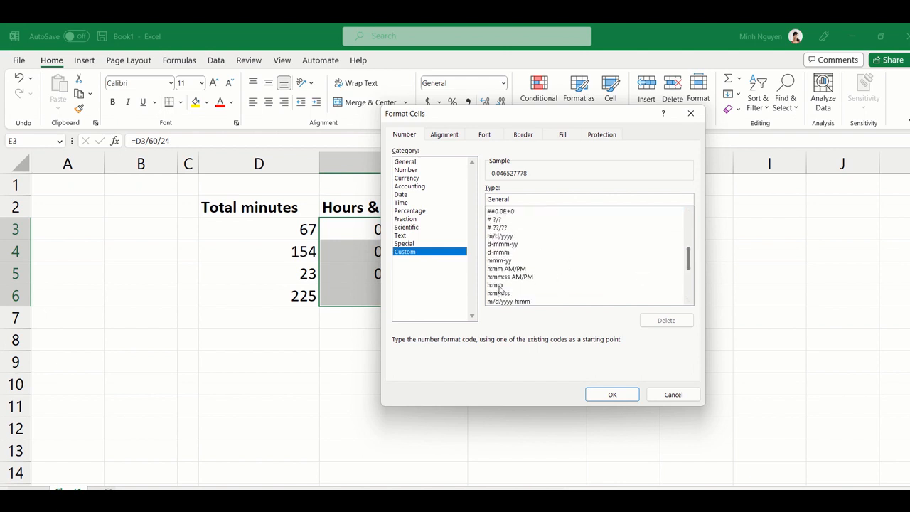
left_click(495, 284)
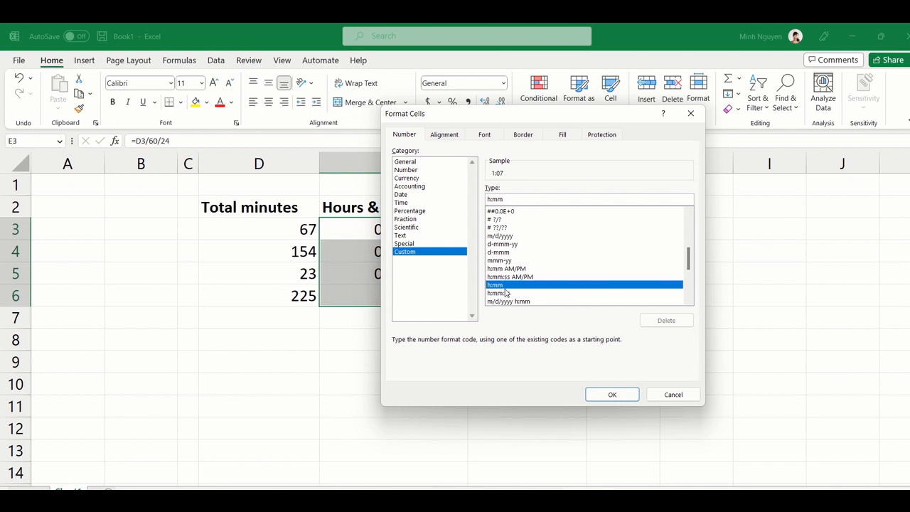
mouse_move(611, 375)
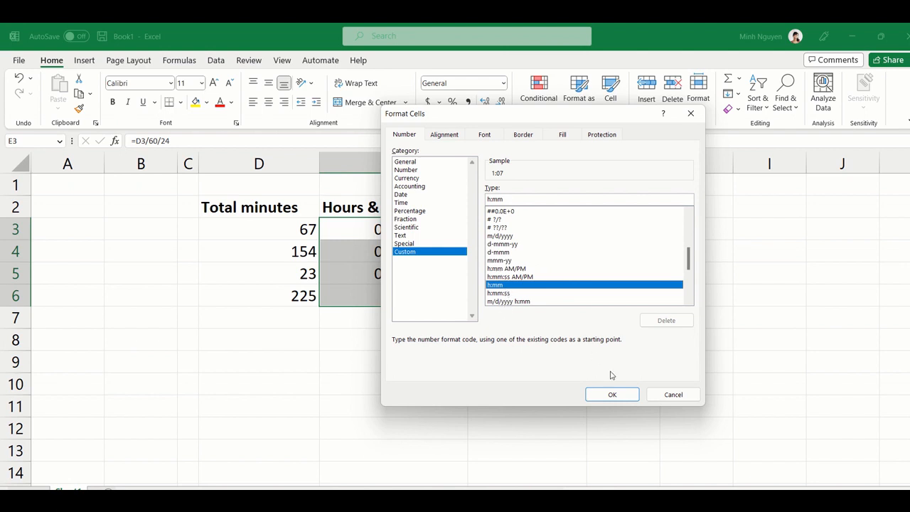
left_click(611, 395)
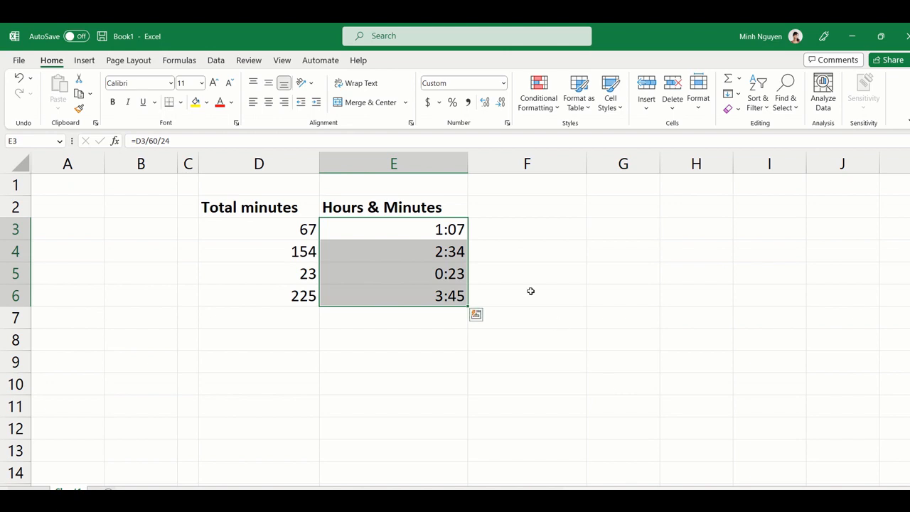
mouse_move(458, 255)
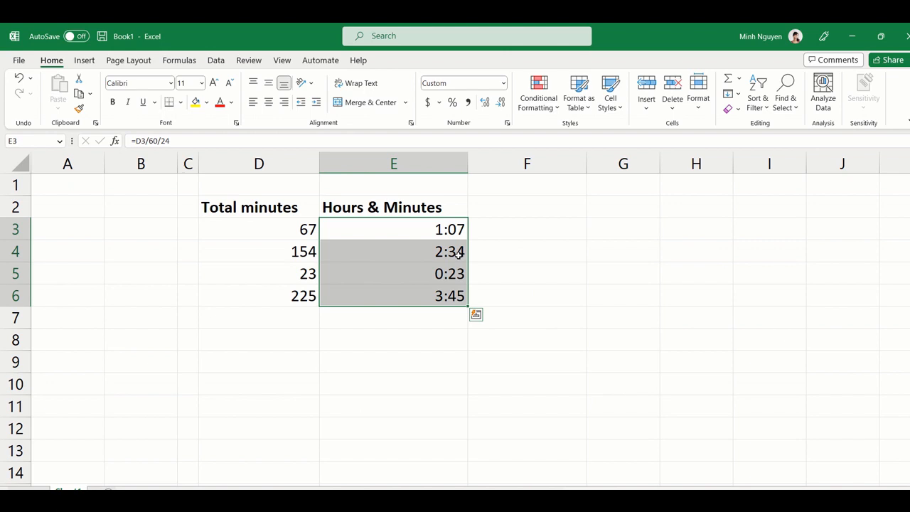
mouse_move(446, 275)
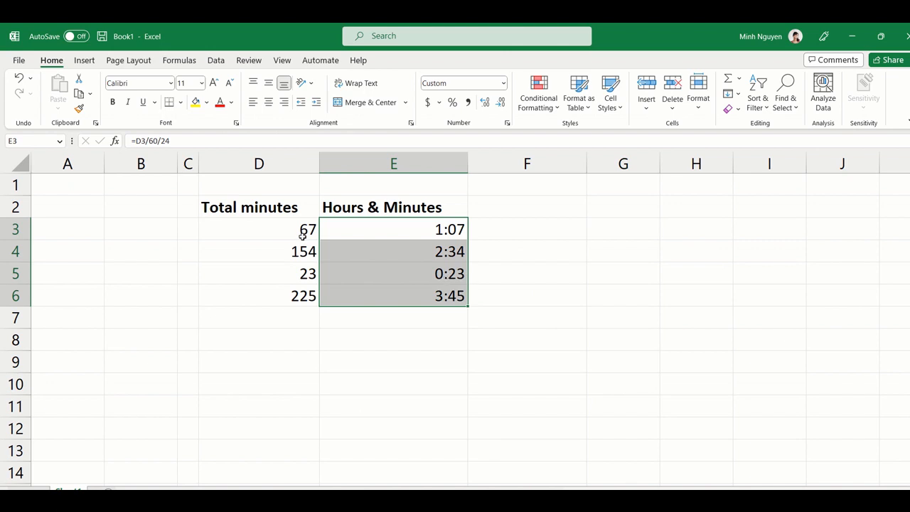
mouse_move(301, 237)
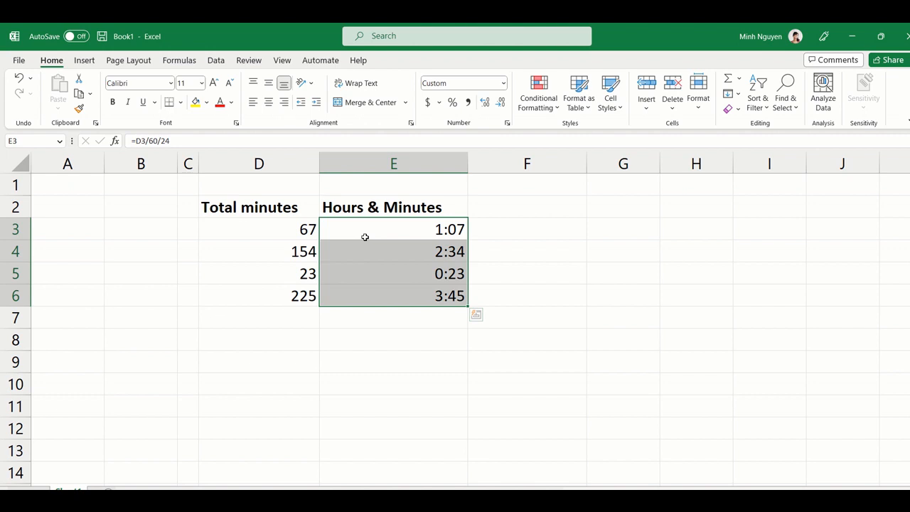
mouse_move(287, 254)
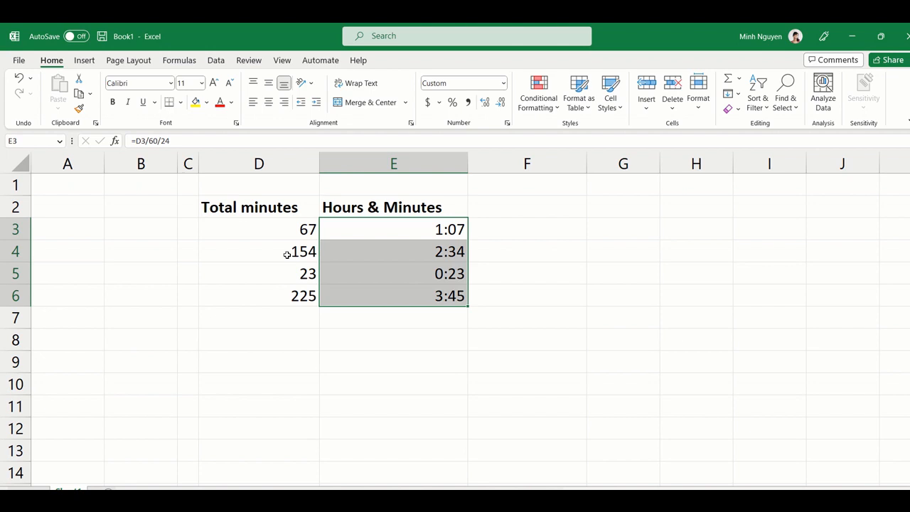
Step: Check that E4 holds =D4/60/24, then deselect the time results
left_click(394, 251)
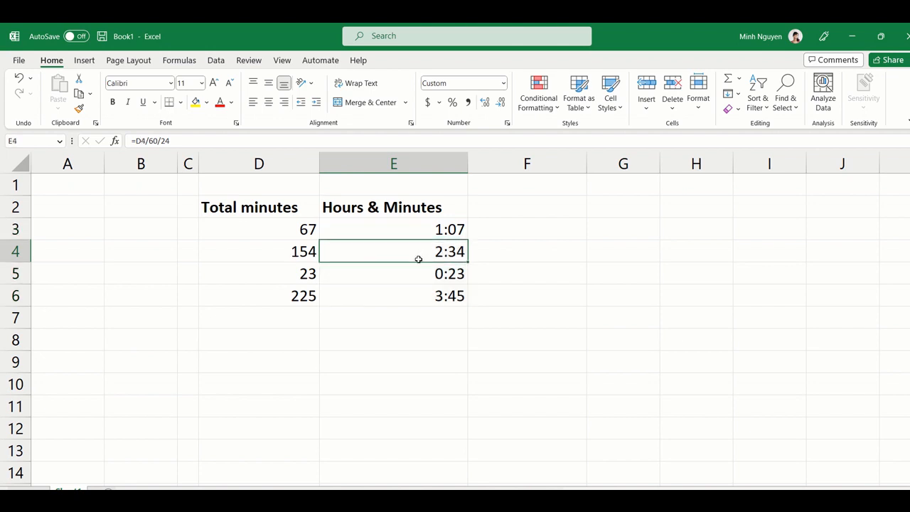
left_click(393, 362)
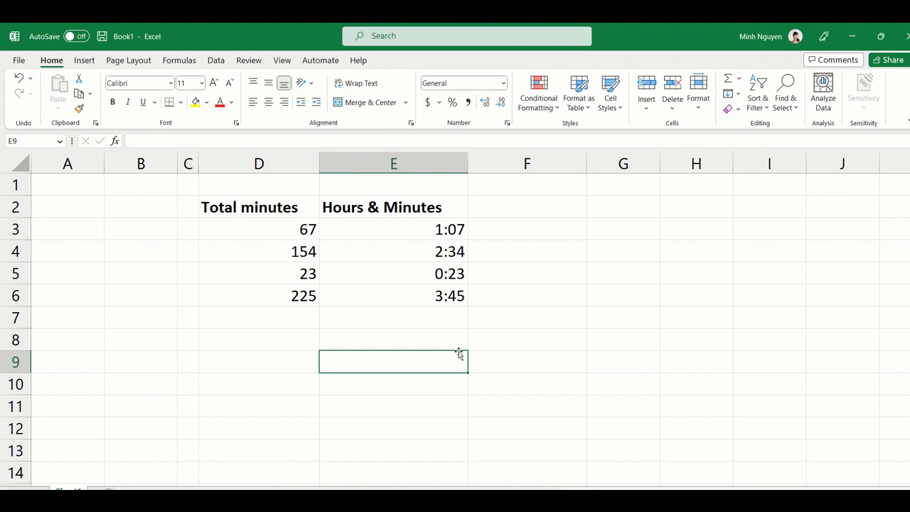
mouse_move(453, 335)
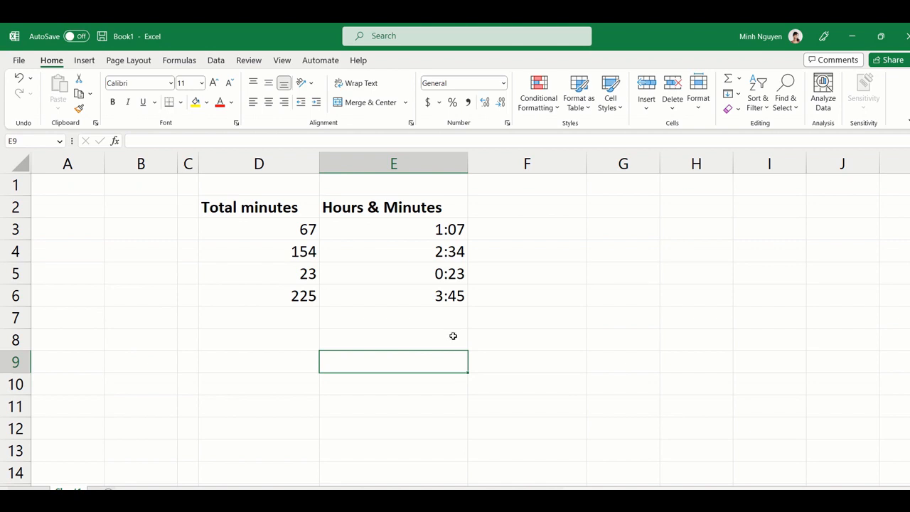
mouse_move(423, 229)
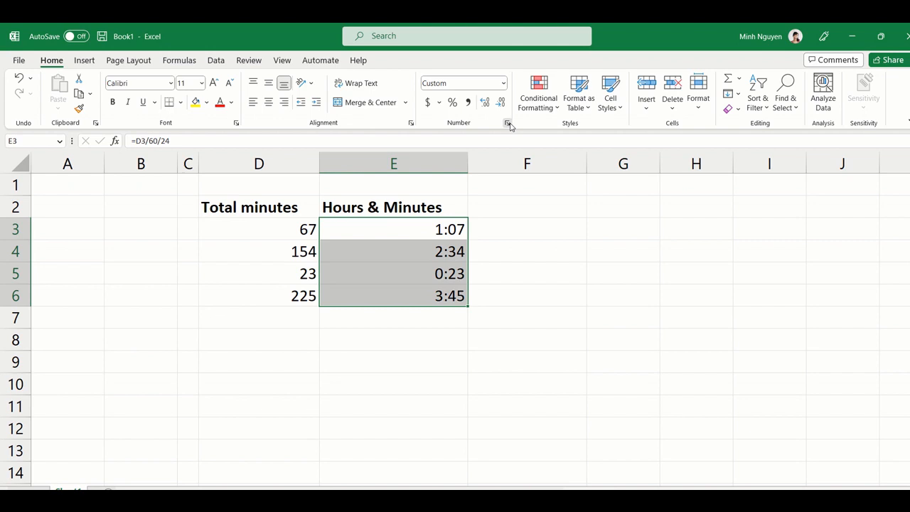
Step: Apply custom format h"hour"mm"minutes" so E3 reads 1hour07minutes
left_click(507, 122)
type("h\"hour\"mm")
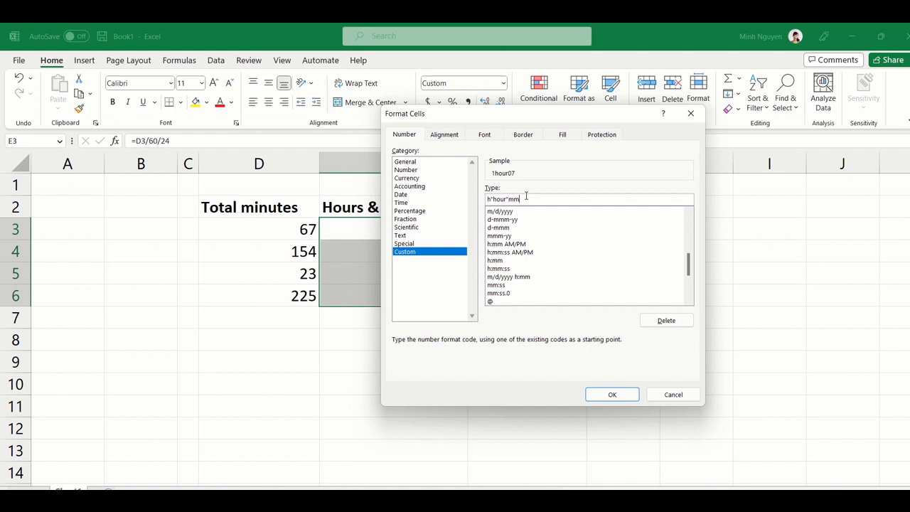
type("\"min\"")
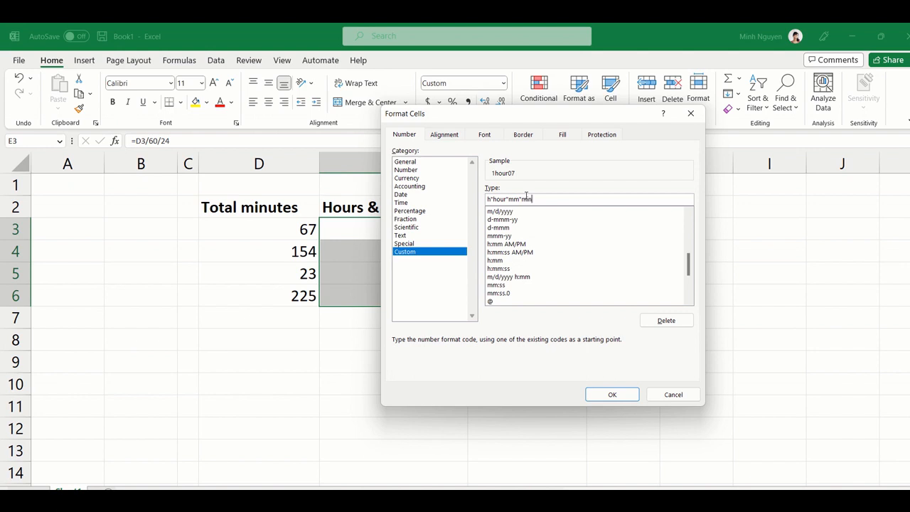
type("inutes\"")
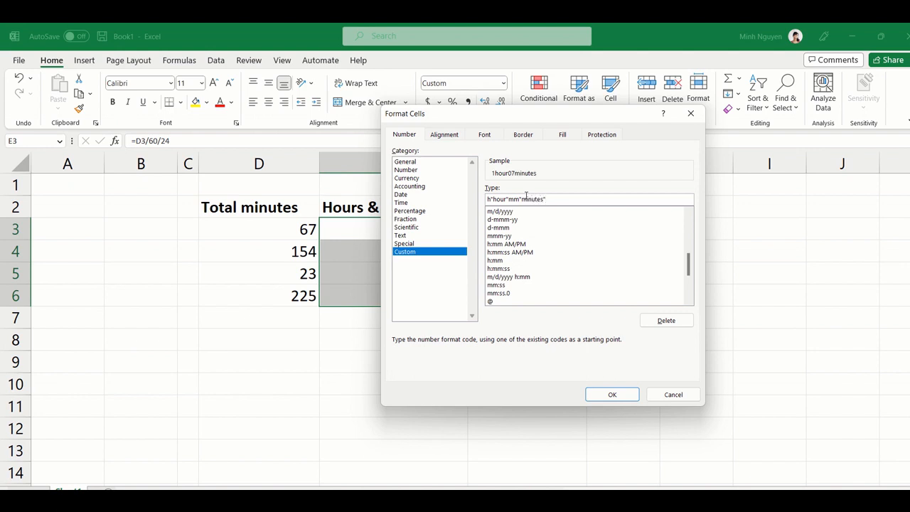
left_click(611, 394)
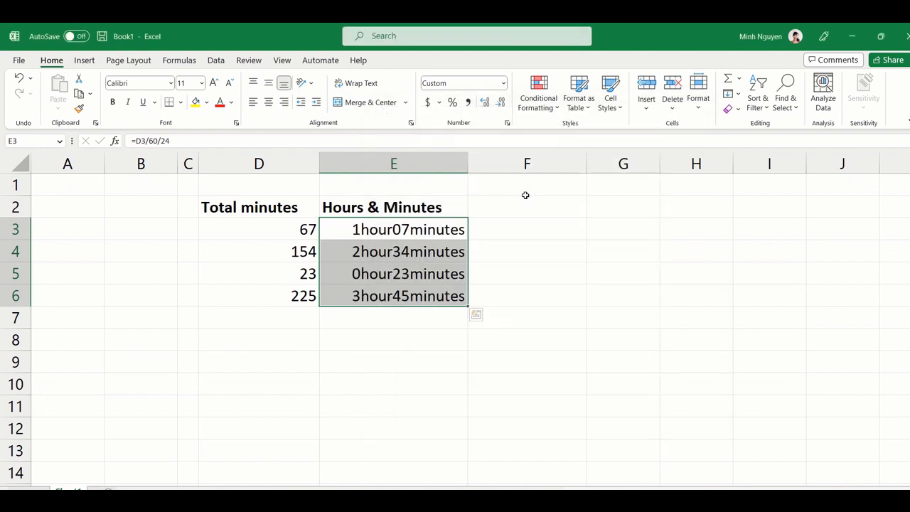
left_click(393, 295)
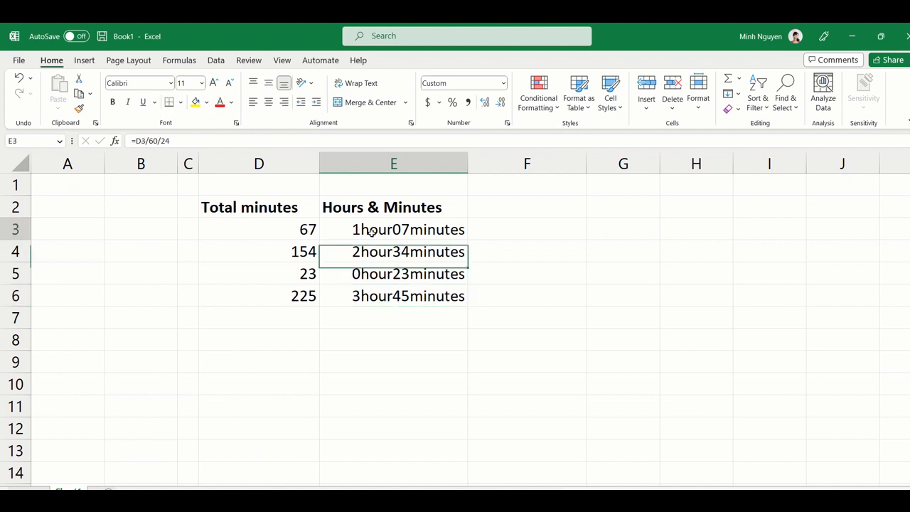
left_click_drag(394, 229, 393, 296)
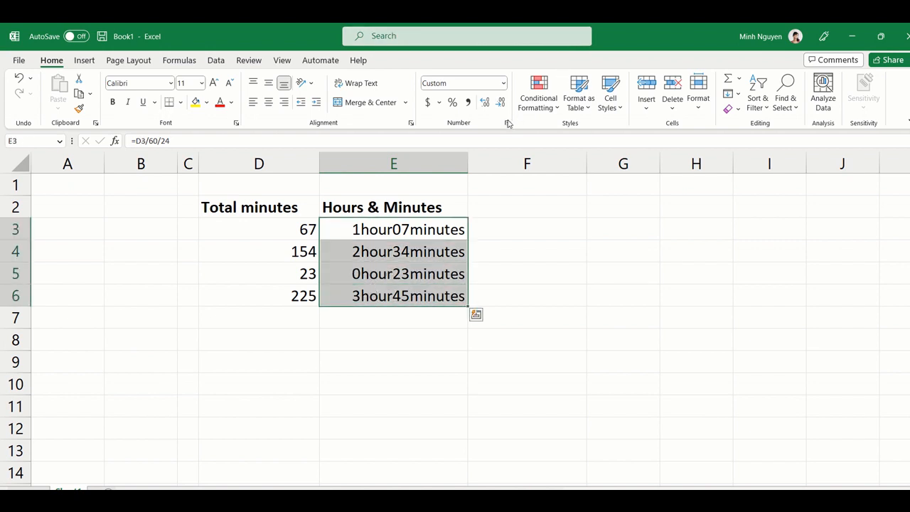
Step: Change the custom format to h" hour "mm" minutes " for spaced results
left_click(507, 122)
type("h\" hour \"mm\" minutes \"")
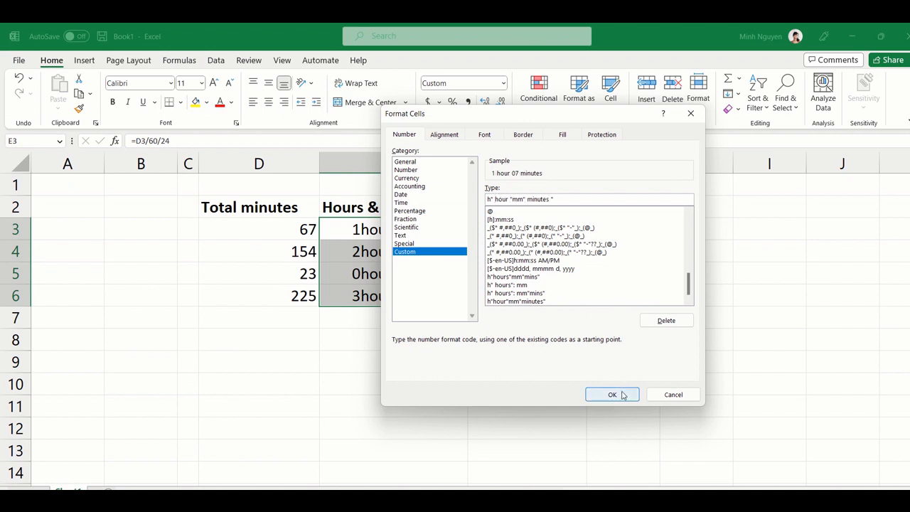
left_click(612, 395)
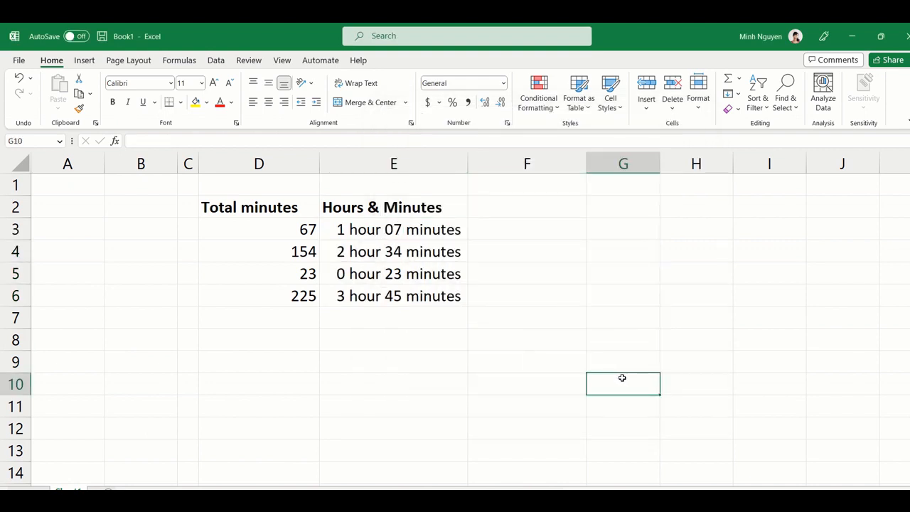
Step: Select E3:E6 and reopen Format Cells to edit hour into hours
left_click_drag(393, 229, 393, 251)
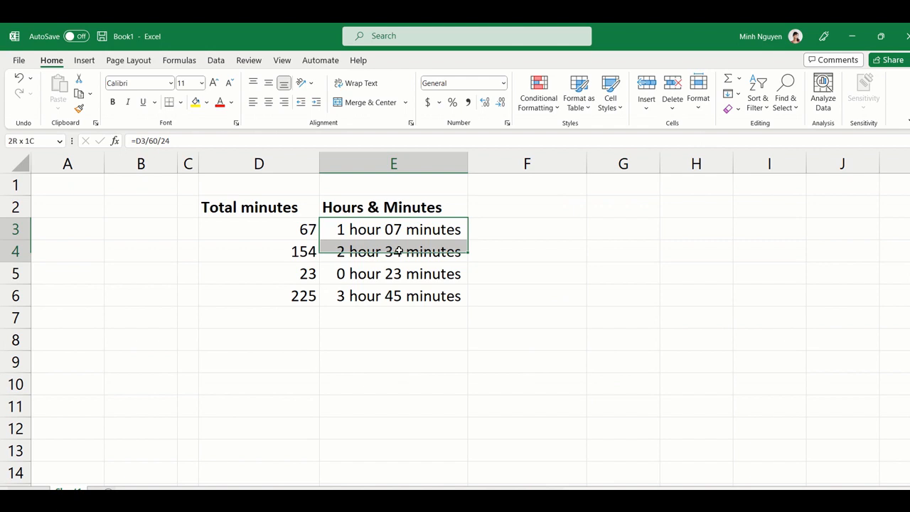
left_click_drag(393, 228, 393, 296)
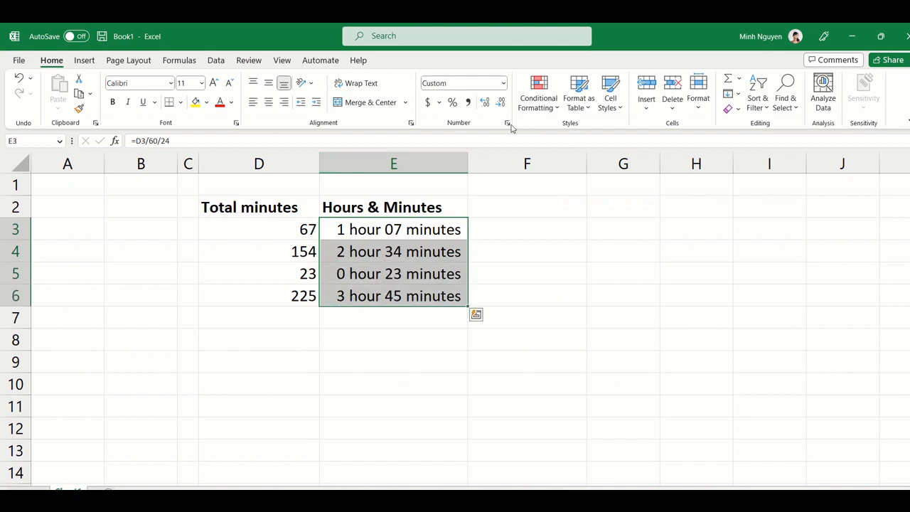
left_click(506, 123)
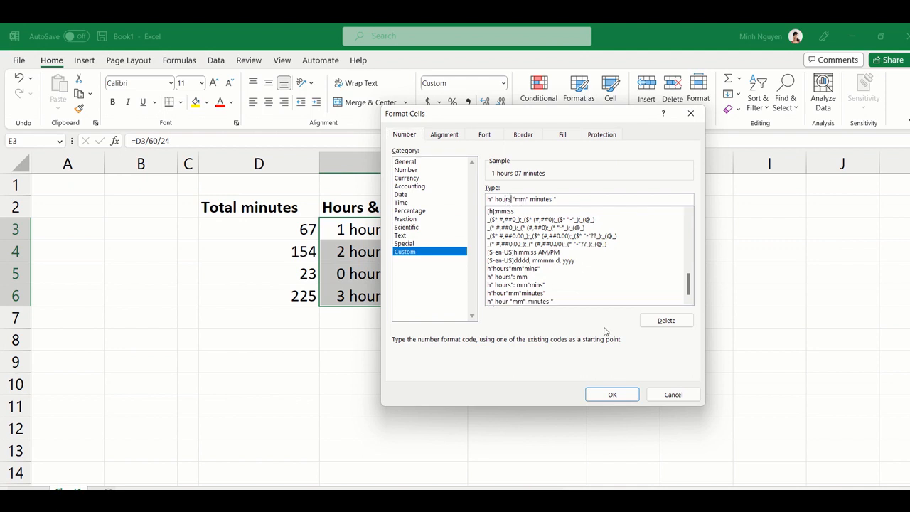
Step: Apply the plural hours format, then the compact h"h"mm"m" format giving 1h07m
left_click(611, 395)
type("h\"h\"mm\"m")
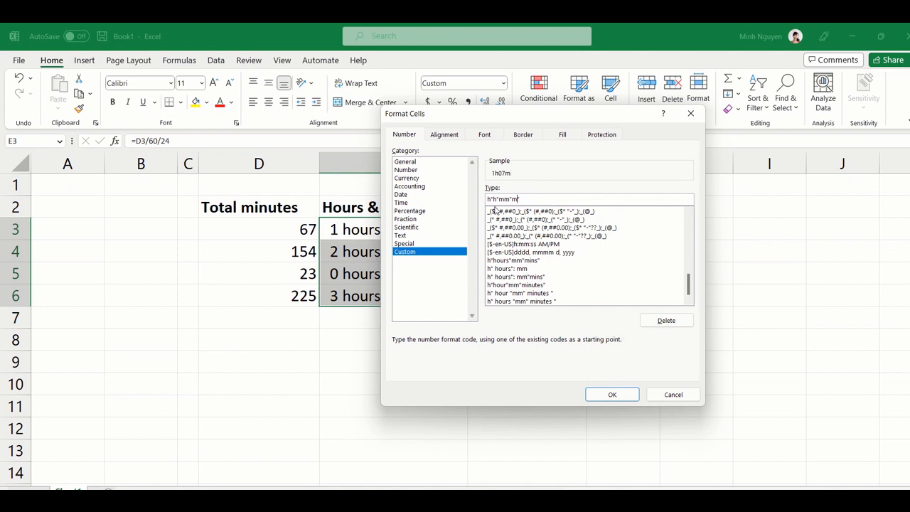
left_click(611, 394)
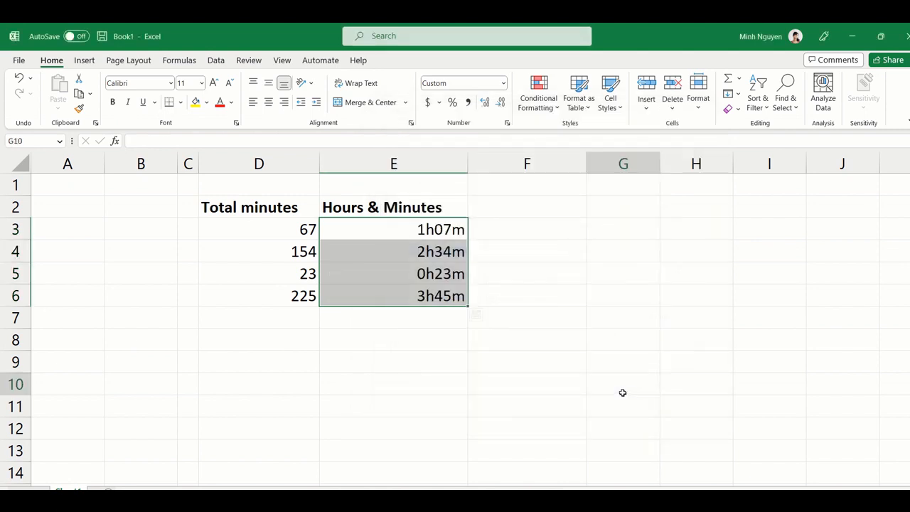
left_click(622, 384)
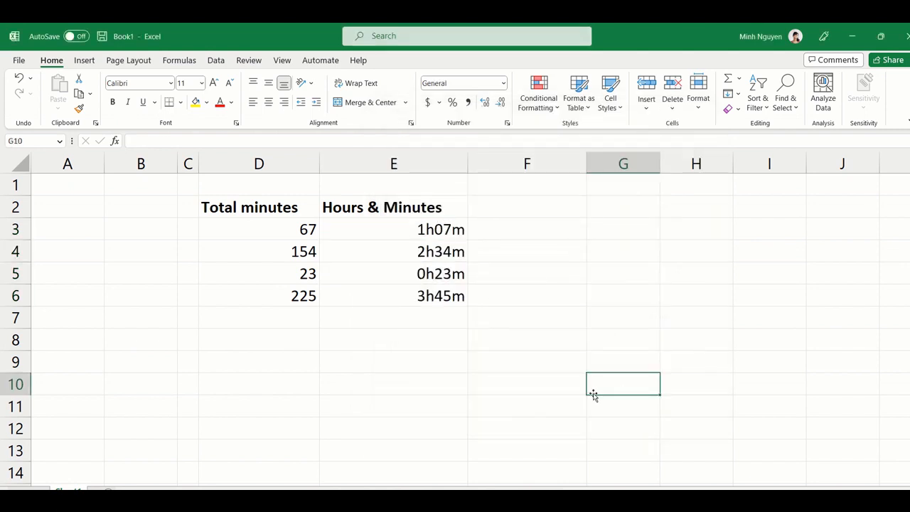
mouse_move(245, 232)
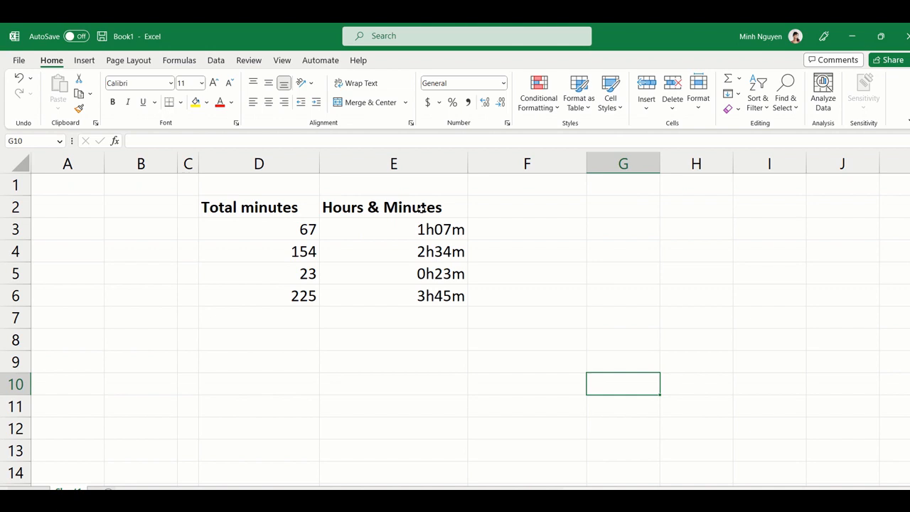
mouse_move(337, 244)
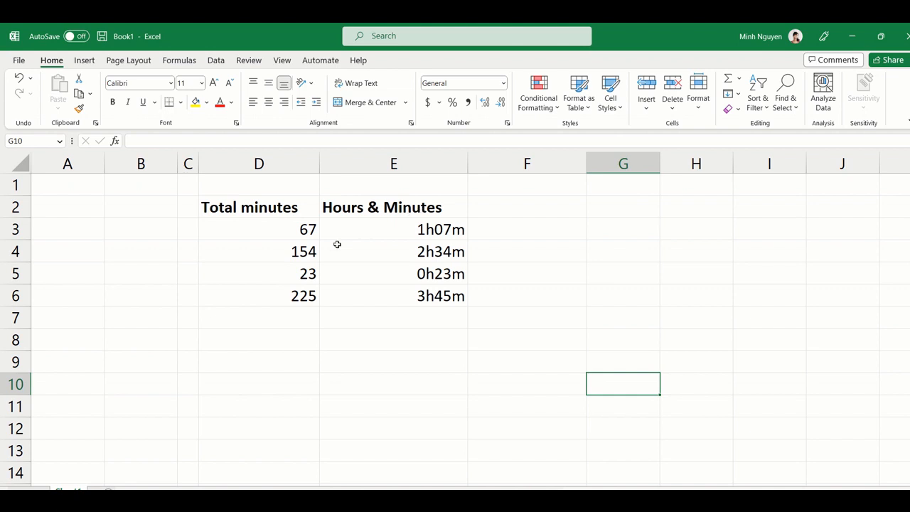